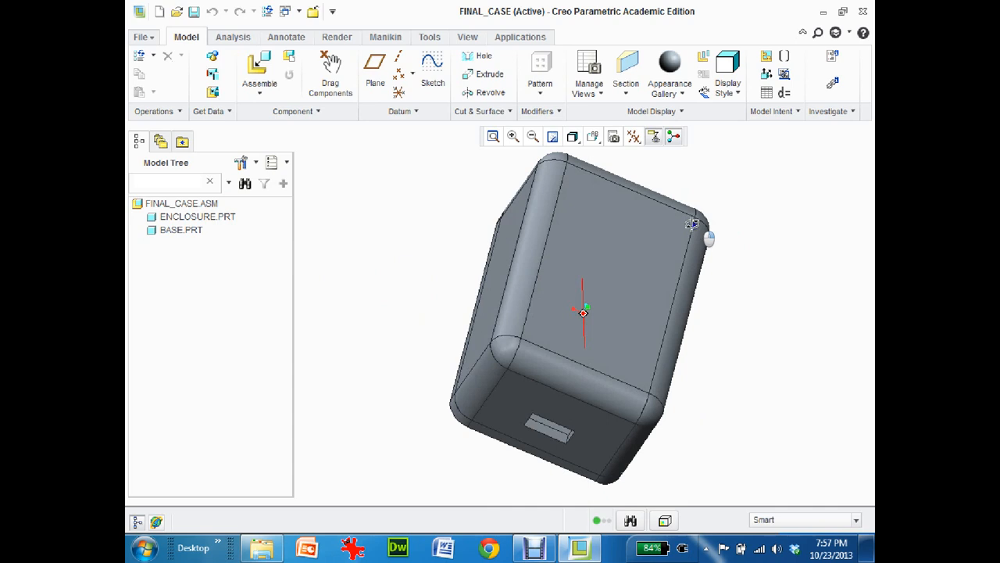
Open ENCLOSURE.PRT from the FINAL_CASE model tree in its own window.
{"action": "left_click", "coordinate": [198, 217]}
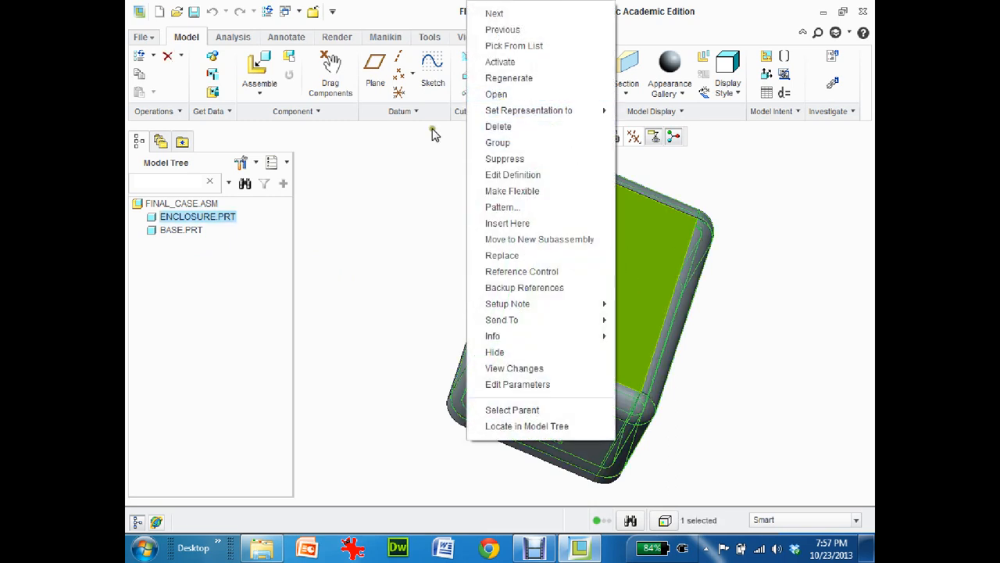
{"action": "left_click", "coordinate": [179, 229]}
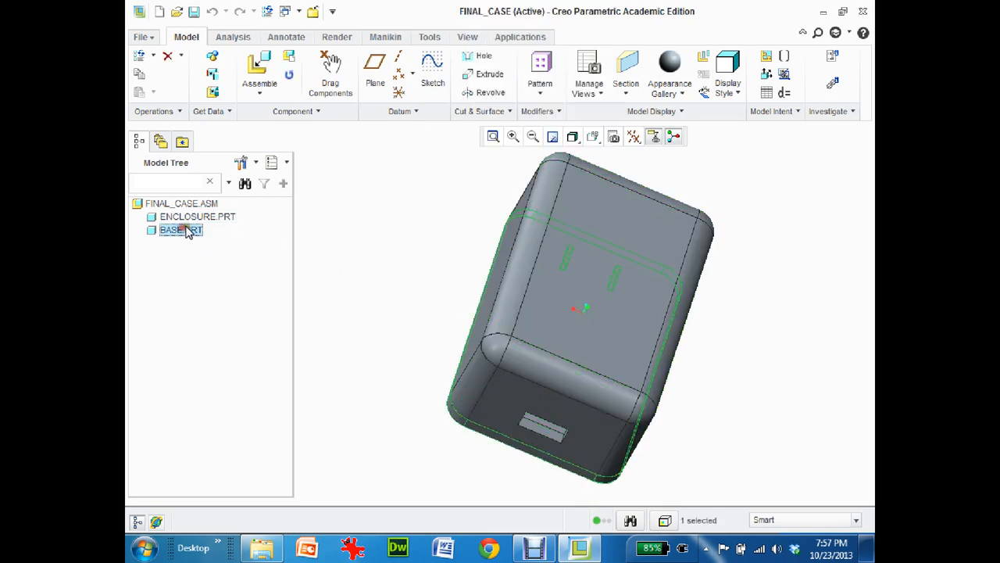
{"action": "right_click", "coordinate": [179, 230]}
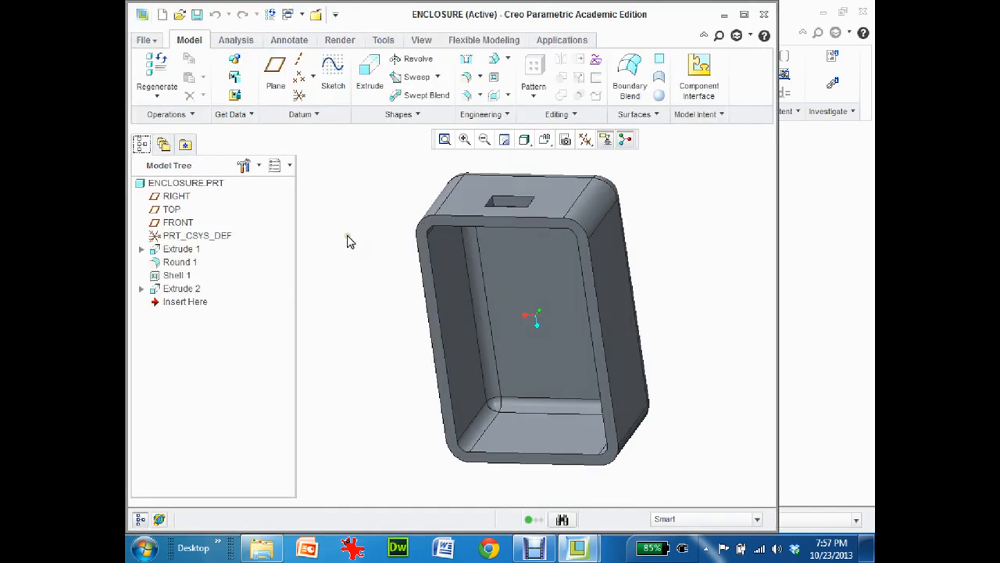
{"action": "mouse_move", "coordinate": [374, 209]}
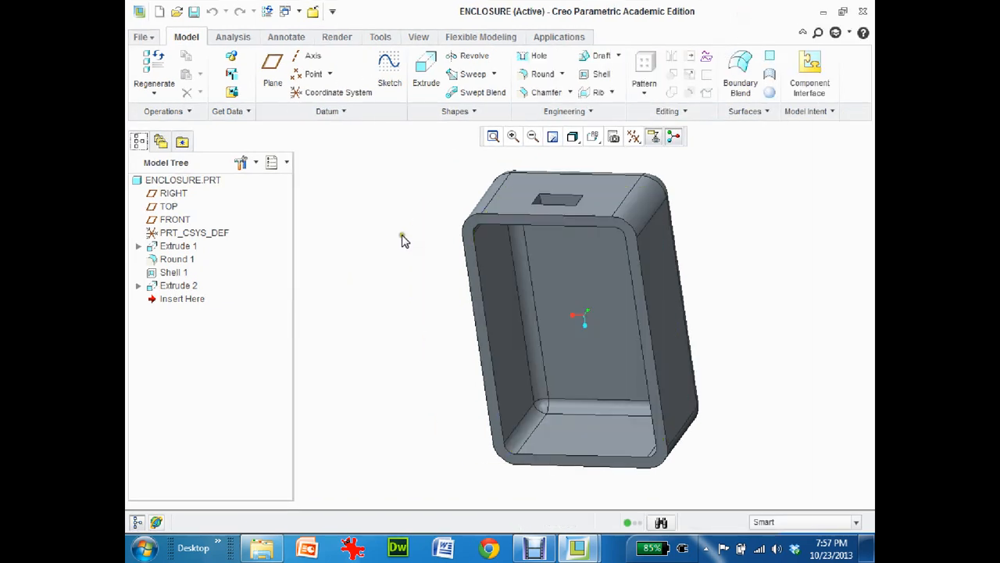
{"action": "mouse_move", "coordinate": [411, 233]}
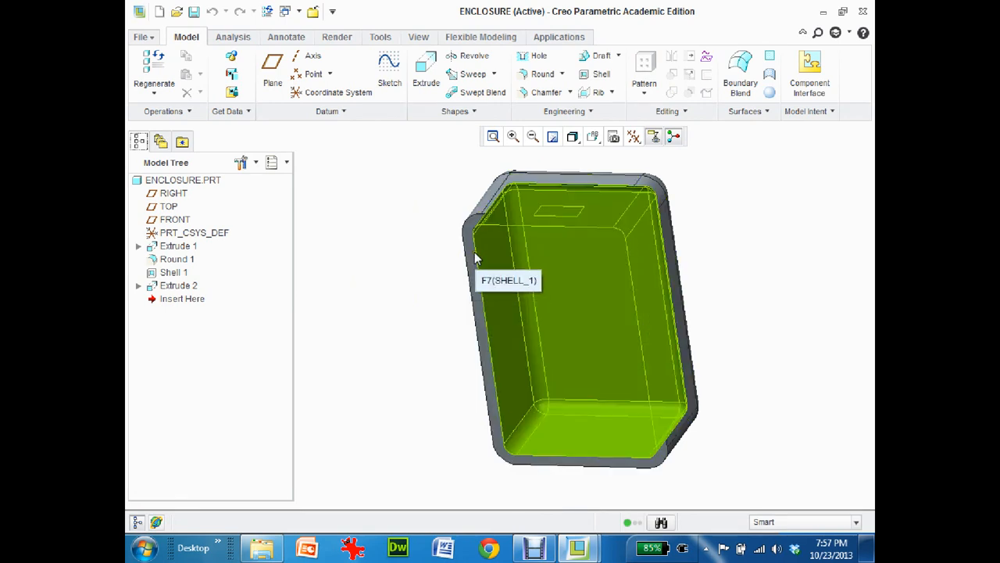
Select the open top rim face of the shelled enclosure.
{"action": "left_click", "coordinate": [179, 245]}
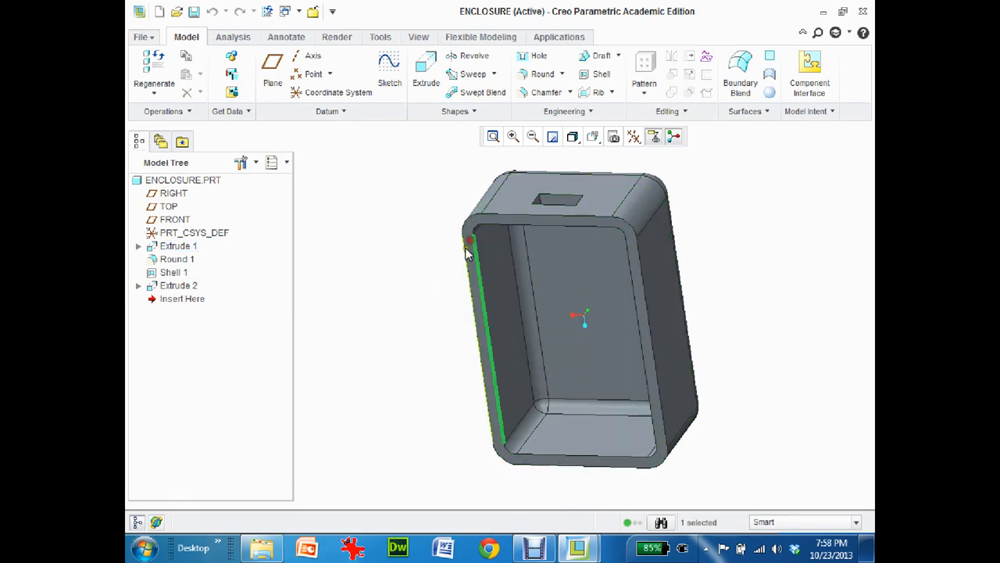
{"action": "left_click", "coordinate": [179, 245]}
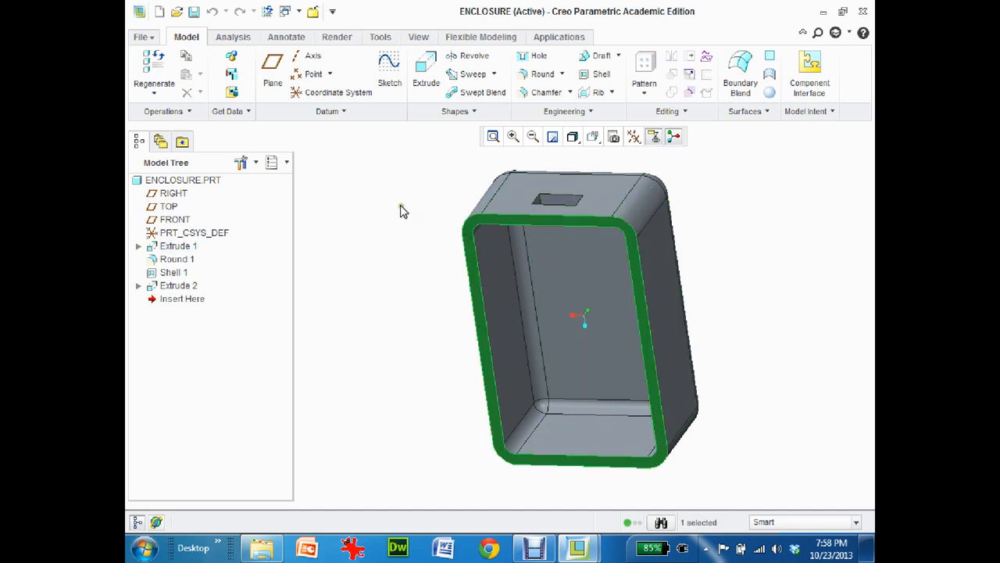
{"action": "mouse_move", "coordinate": [430, 75]}
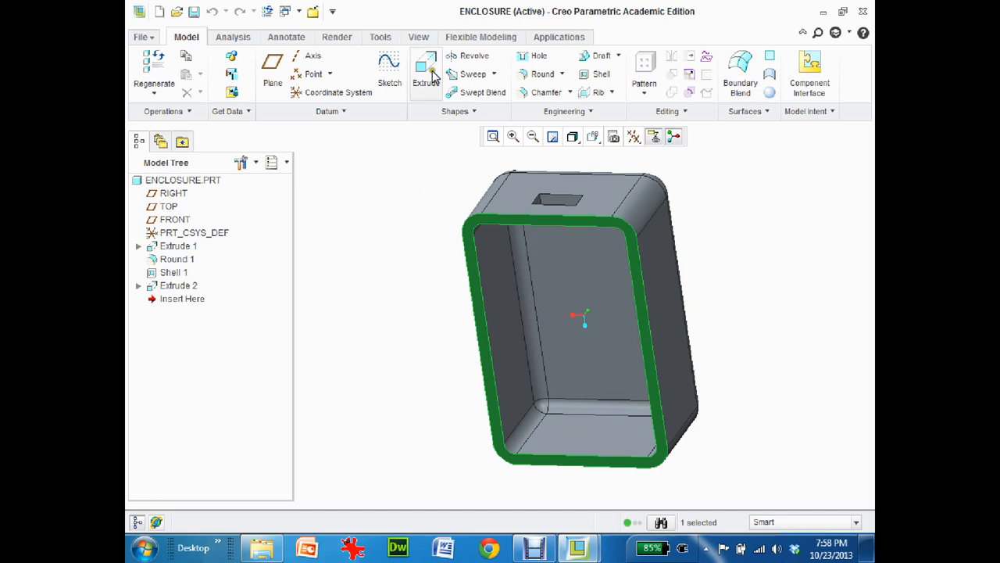
Start an extrude sketch on the rim and draw a circle at the top-left inner corner.
{"action": "left_click", "coordinate": [420, 67]}
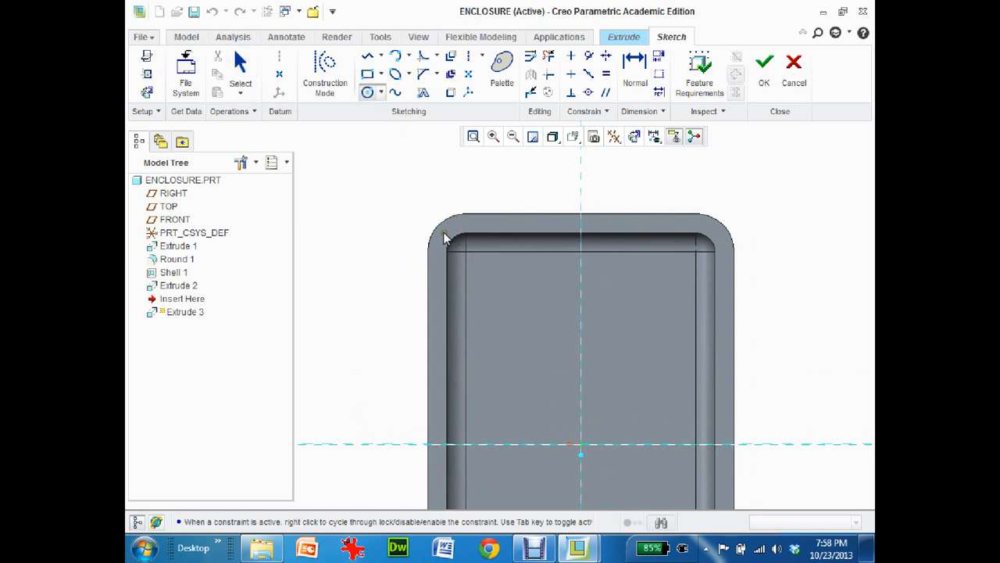
{"action": "mouse_move", "coordinate": [569, 307]}
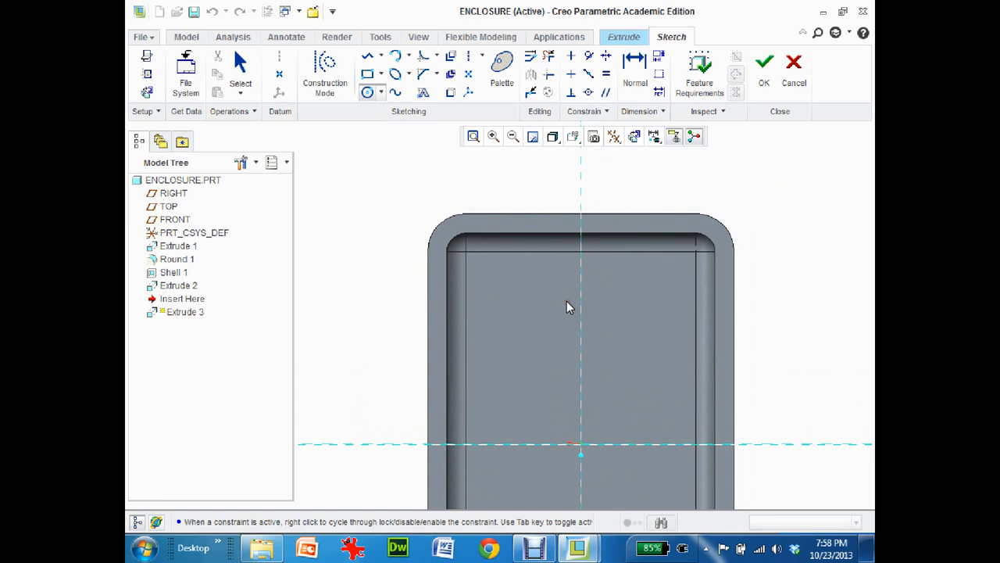
{"action": "left_click", "coordinate": [369, 93]}
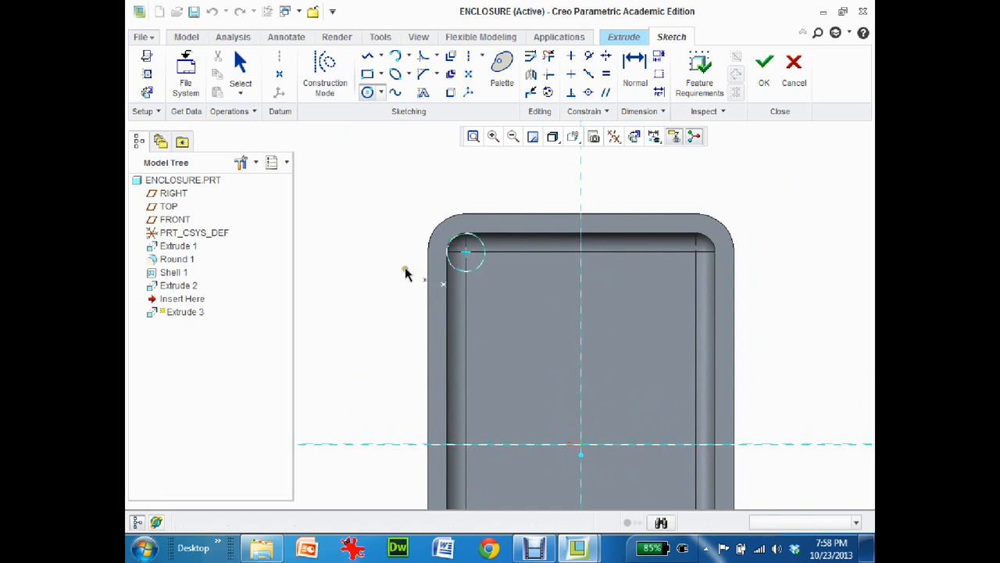
{"action": "mouse_move", "coordinate": [447, 229]}
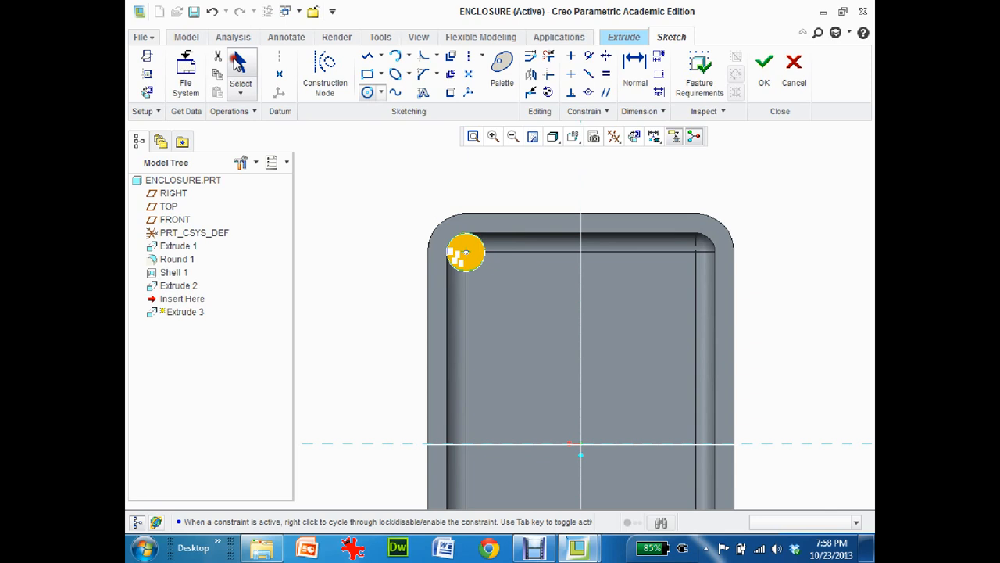
{"action": "left_click", "coordinate": [453, 254]}
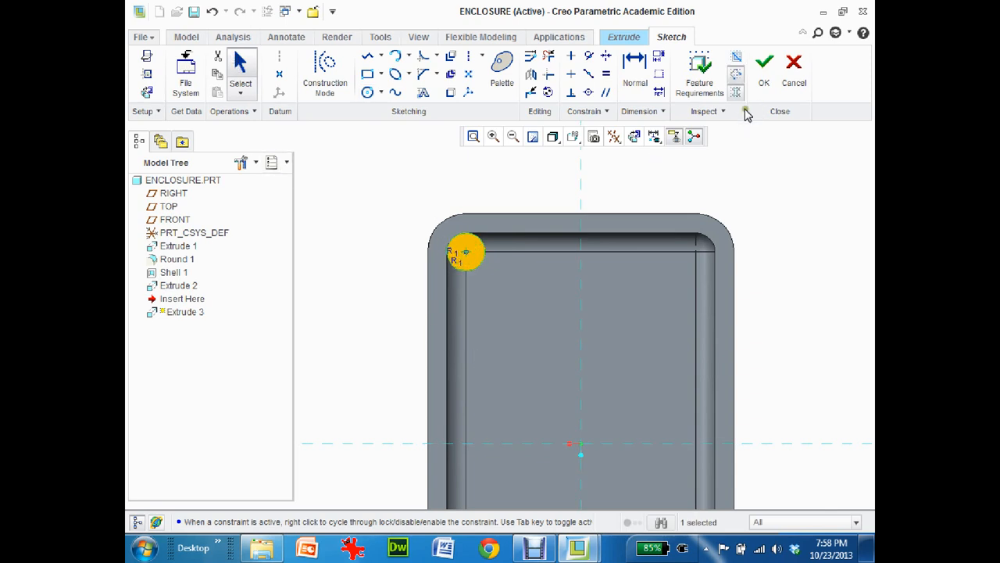
{"action": "mouse_move", "coordinate": [466, 221]}
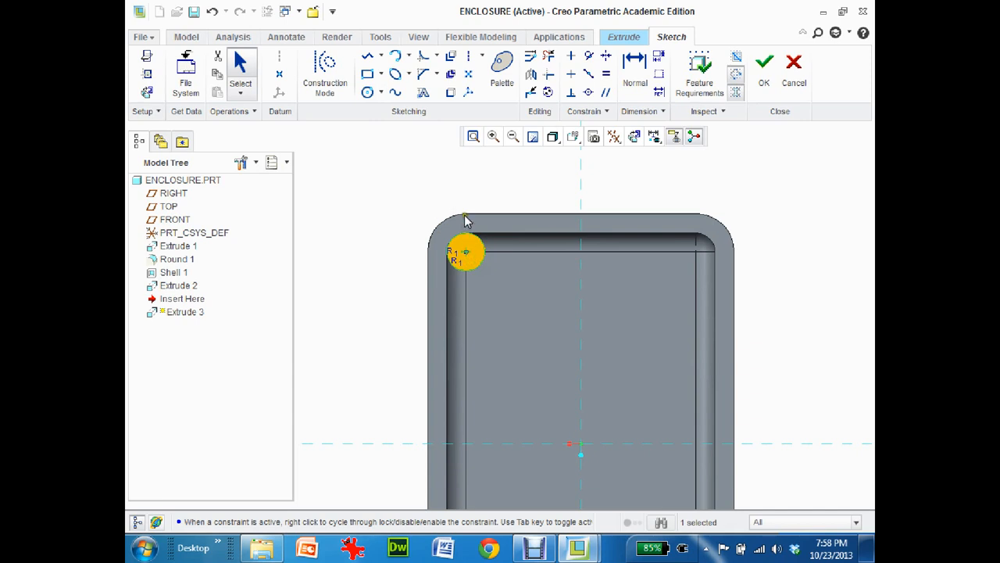
{"action": "mouse_move", "coordinate": [470, 218]}
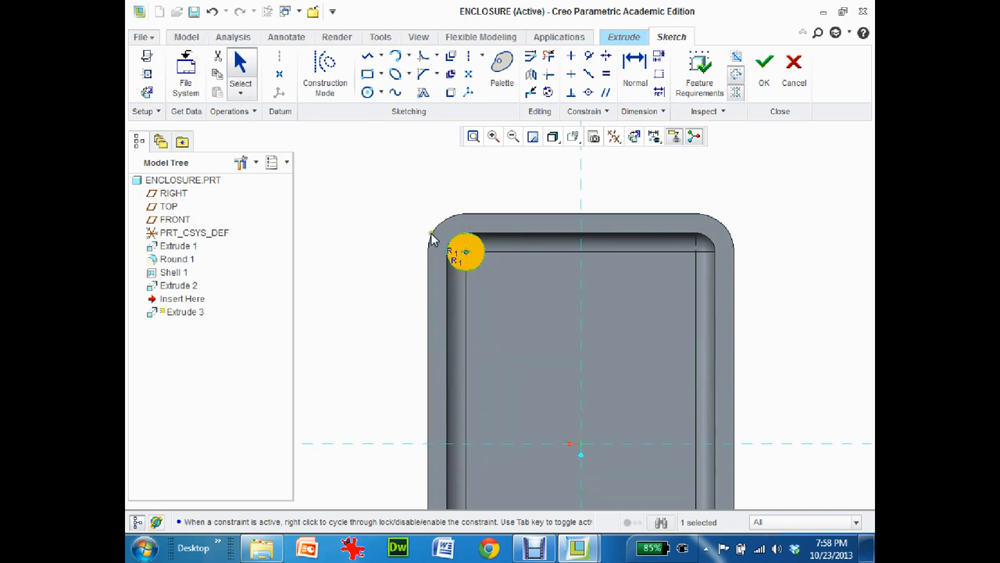
{"action": "mouse_move", "coordinate": [585, 88]}
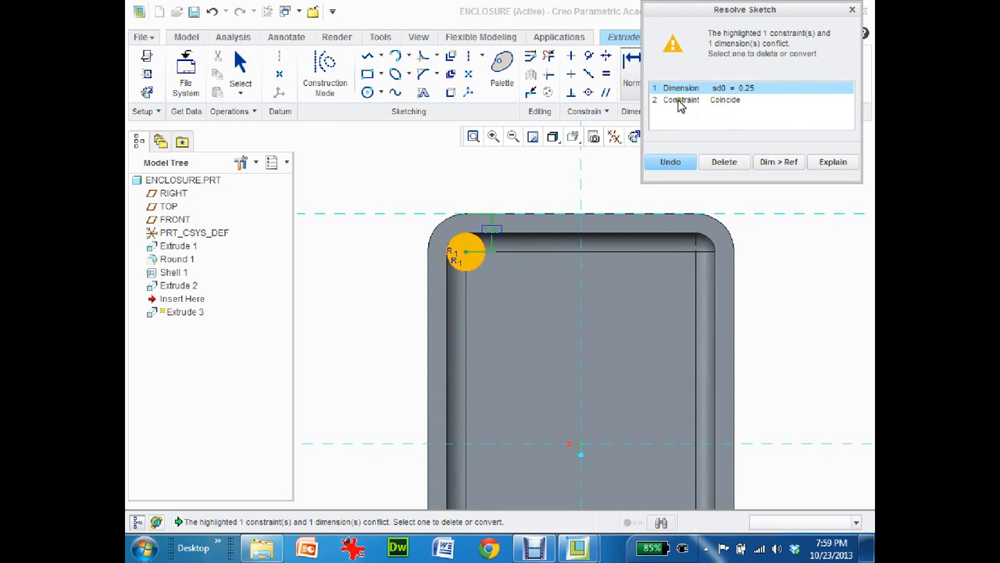
{"action": "mouse_move", "coordinate": [725, 103]}
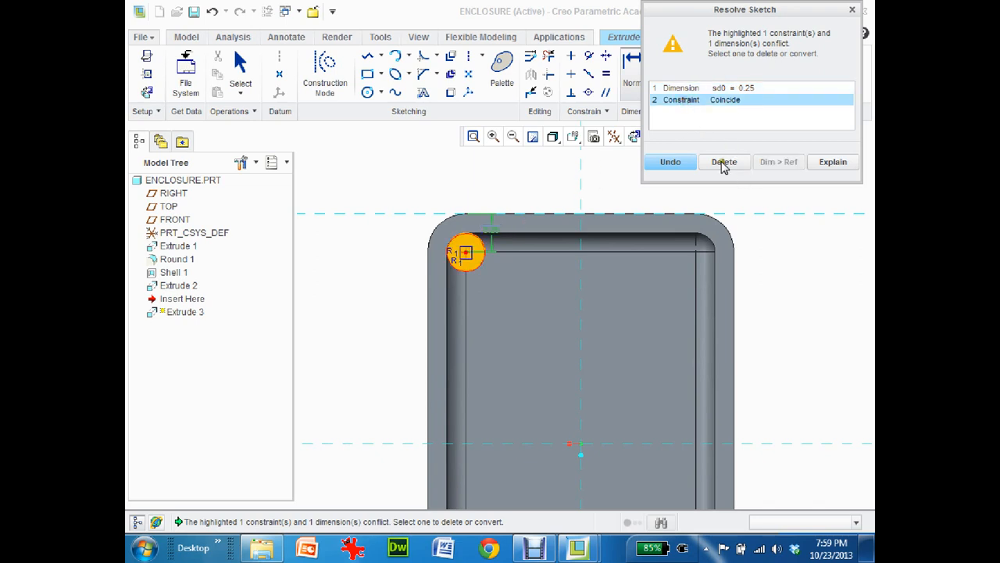
Delete the conflicting Coincide constraint in the Resolve Sketch dialog.
{"action": "left_click", "coordinate": [725, 162]}
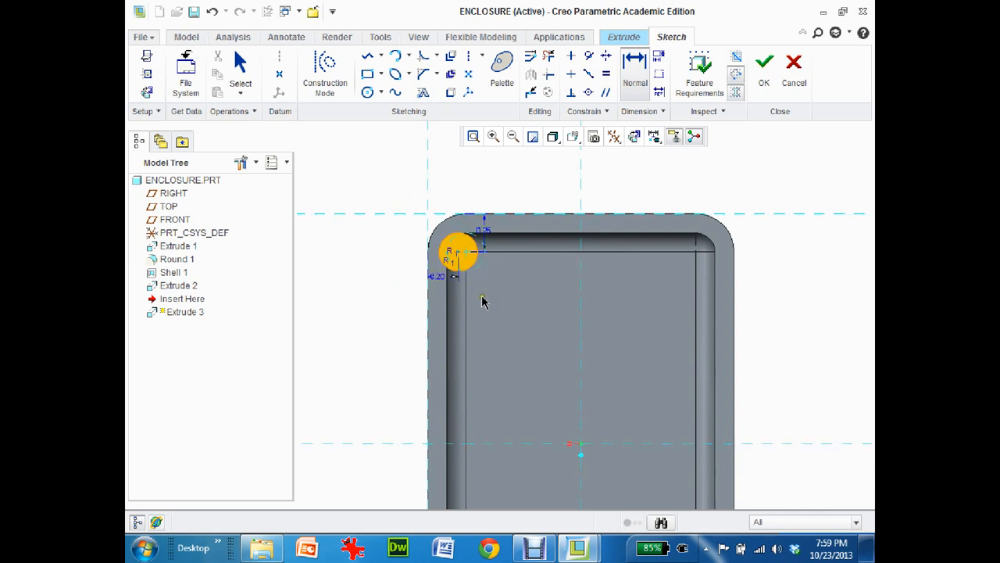
{"action": "mouse_move", "coordinate": [485, 235]}
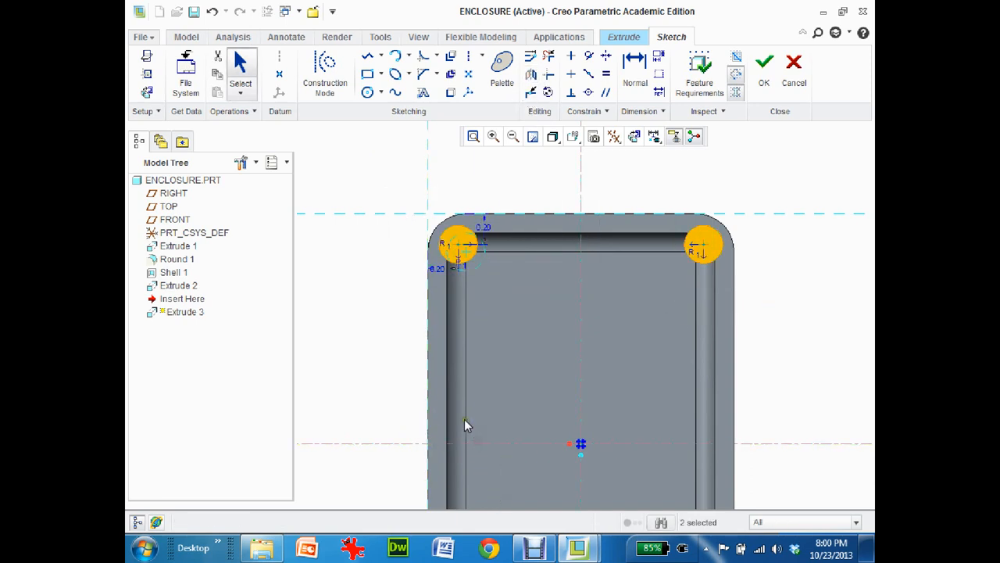
{"action": "mouse_move", "coordinate": [406, 411]}
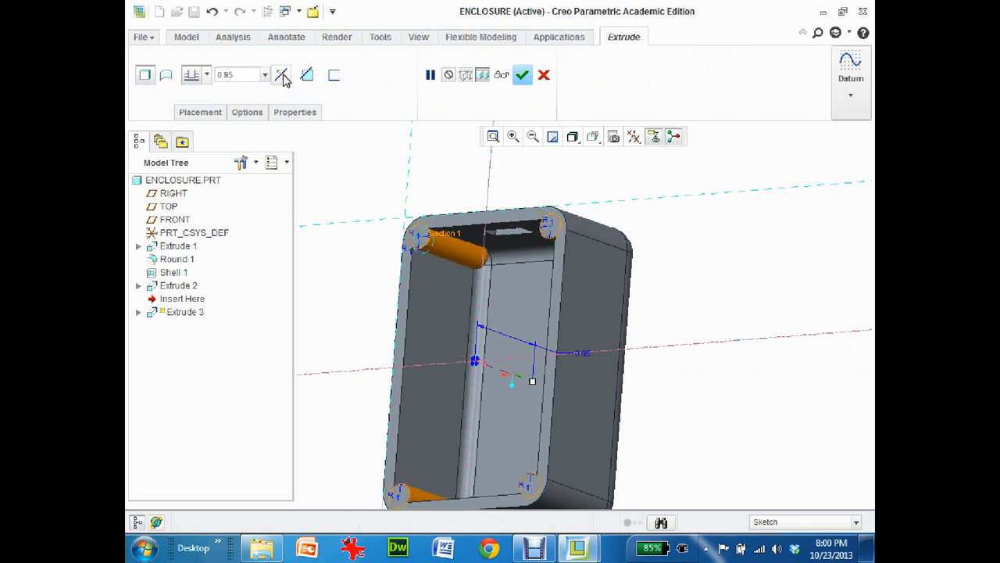
Extrude the four corner bosses up to a selected target surface.
{"action": "left_click", "coordinate": [206, 75]}
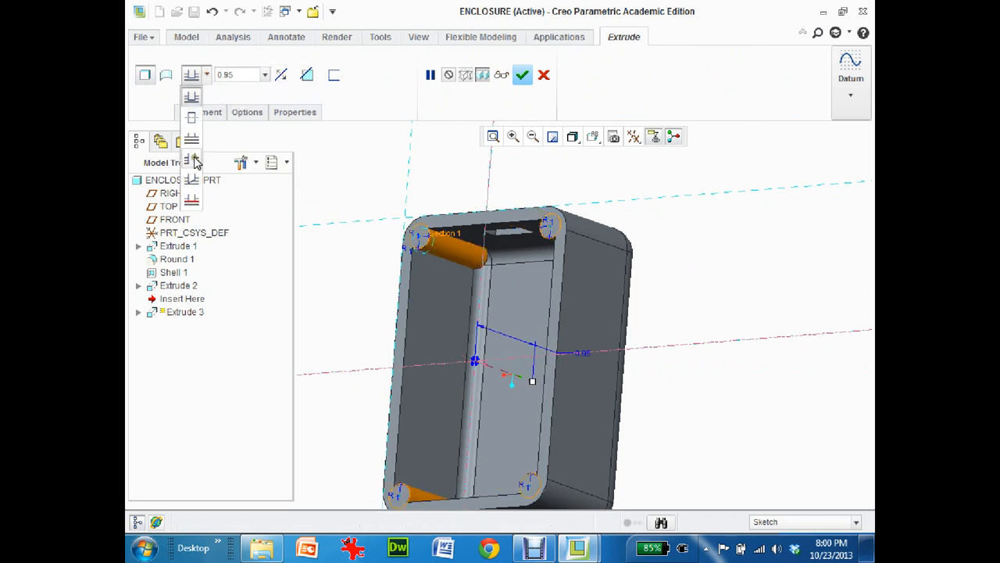
{"action": "left_click", "coordinate": [195, 160]}
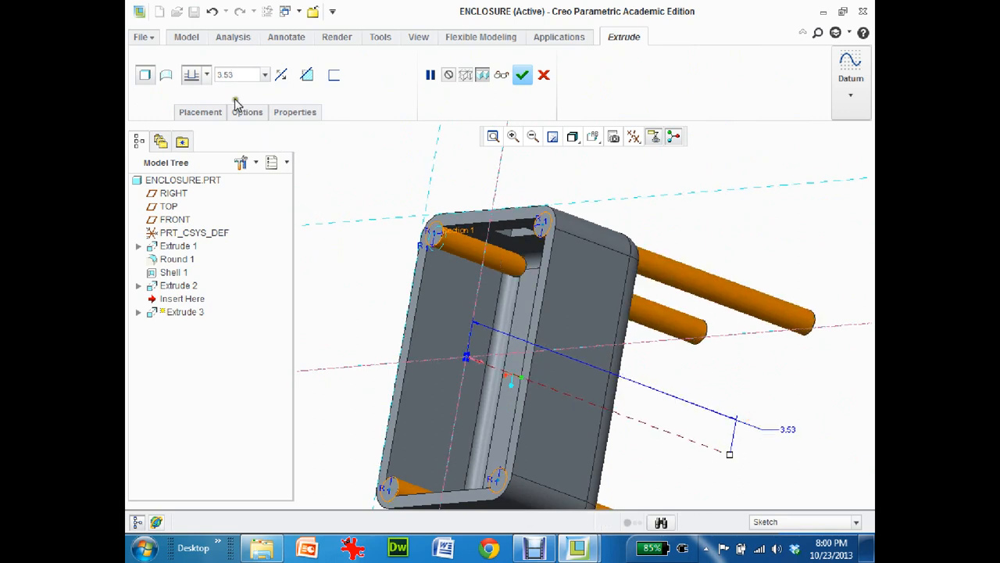
{"action": "left_click", "coordinate": [206, 74]}
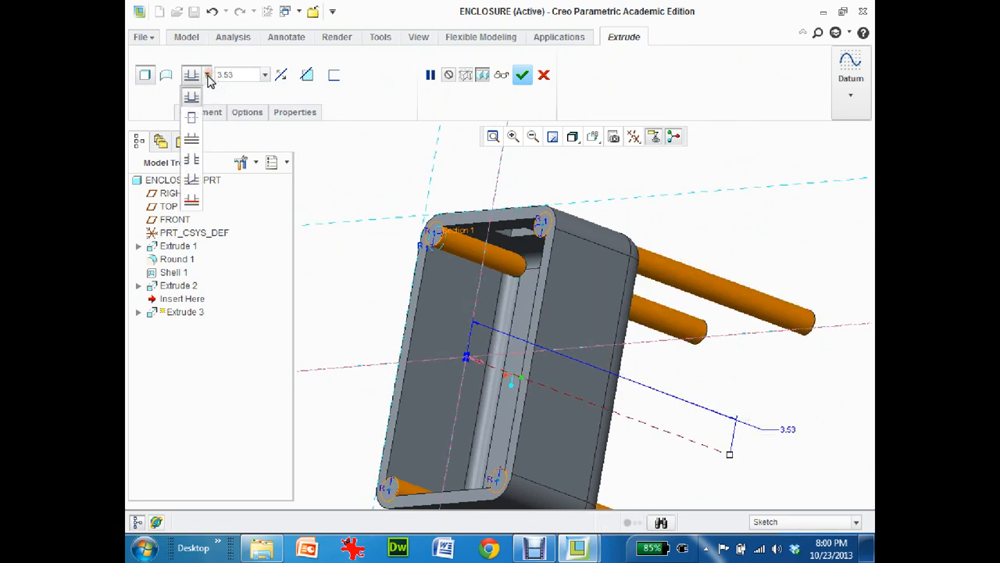
{"action": "mouse_move", "coordinate": [191, 160]}
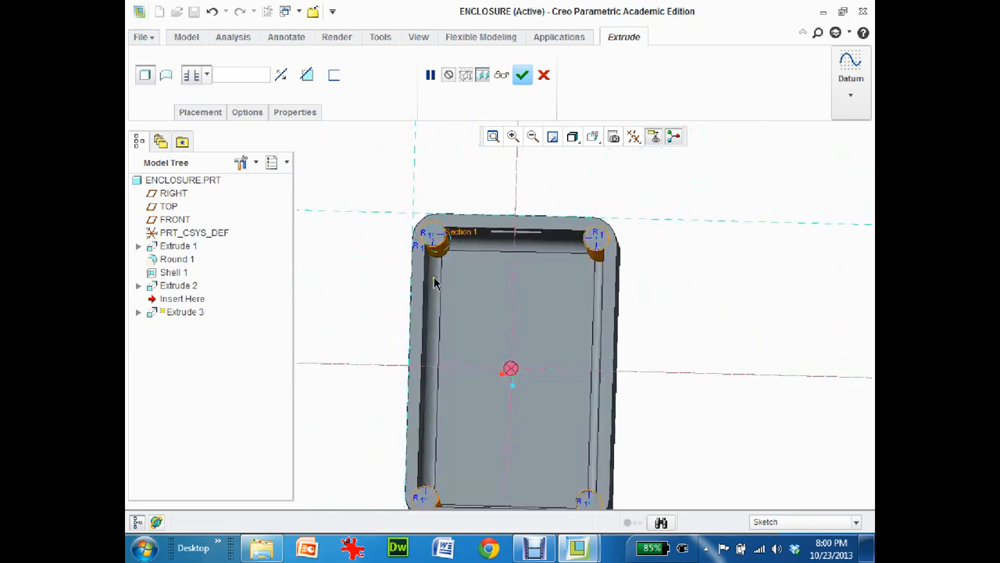
{"action": "left_click", "coordinate": [522, 74]}
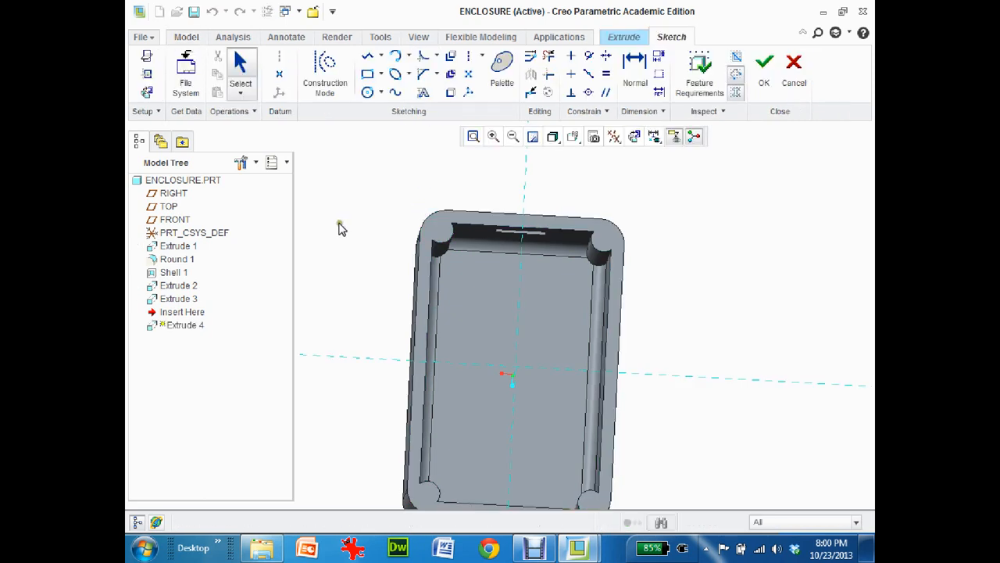
Sketch circles centred on the corner bosses with diameter 0.11.
{"action": "left_click", "coordinate": [634, 136]}
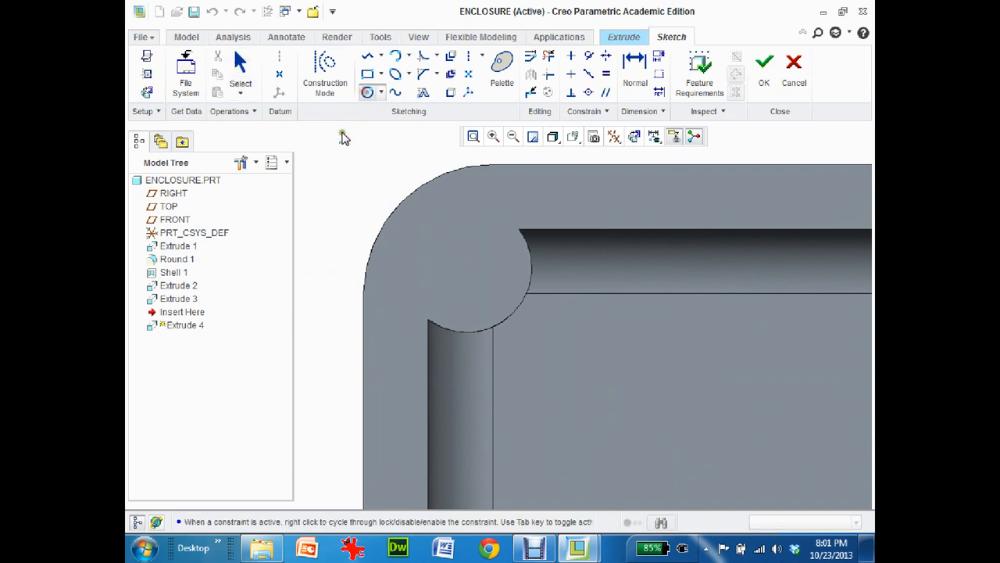
{"action": "mouse_move", "coordinate": [652, 81]}
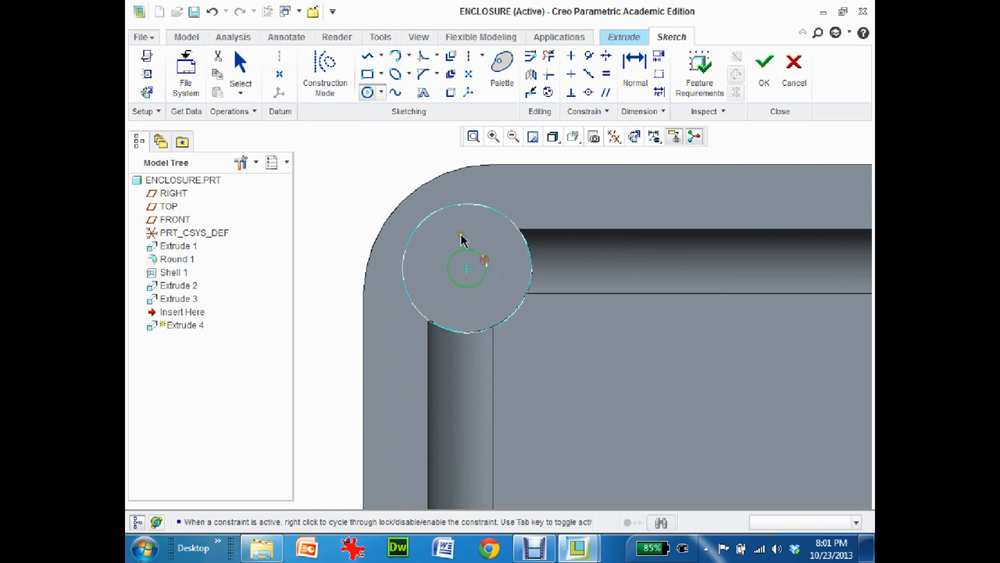
{"action": "left_click", "coordinate": [465, 268]}
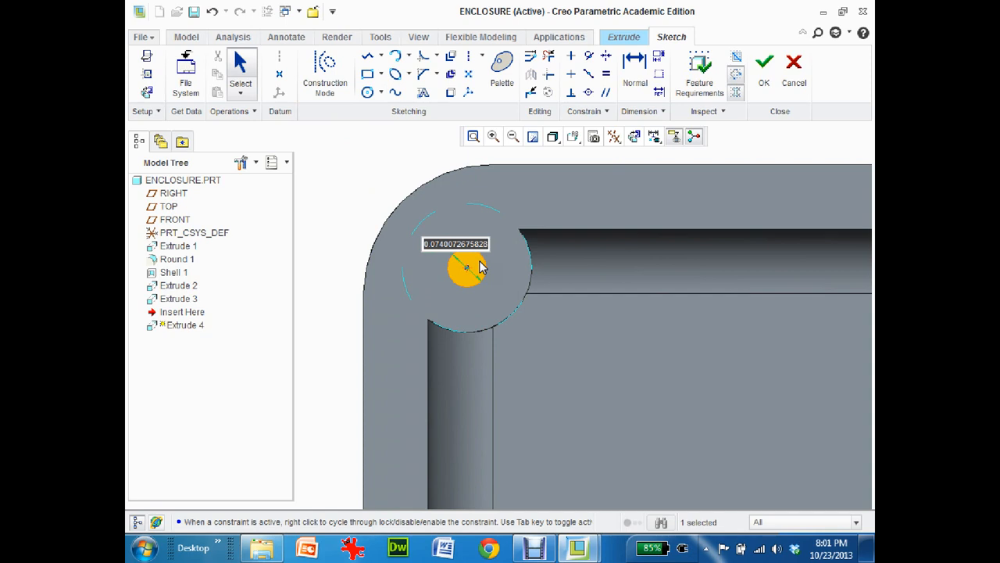
{"action": "type", "text": ".11"}
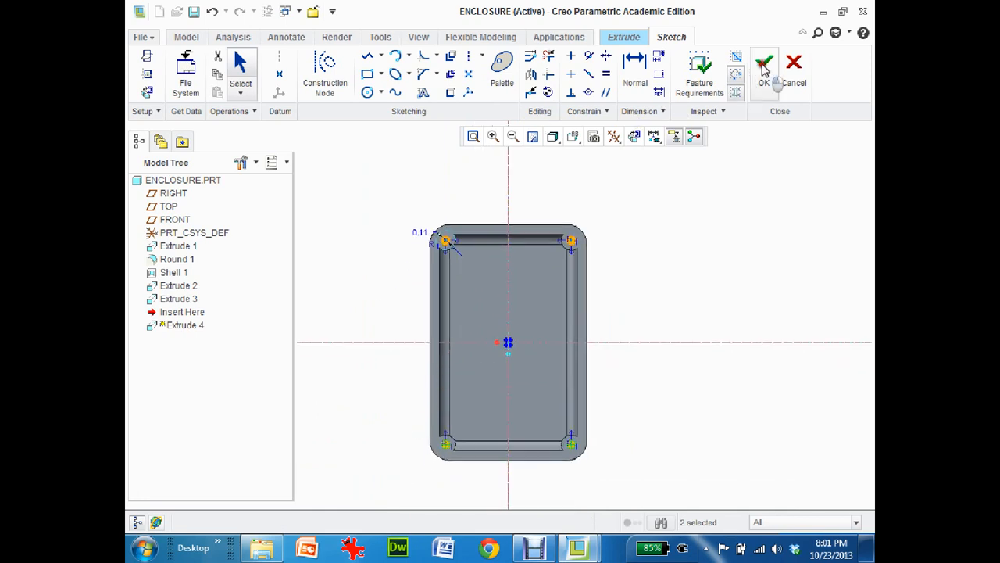
Cut the four 0.11 screw holes 0.50 deep and finish Extrude 4.
{"action": "left_click", "coordinate": [768, 62]}
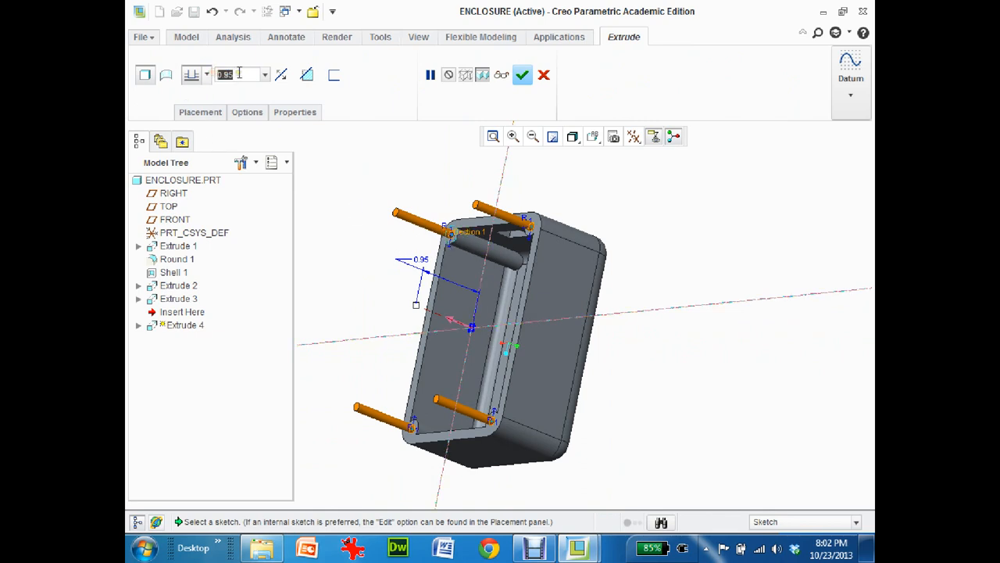
{"action": "type", "text": "0.50"}
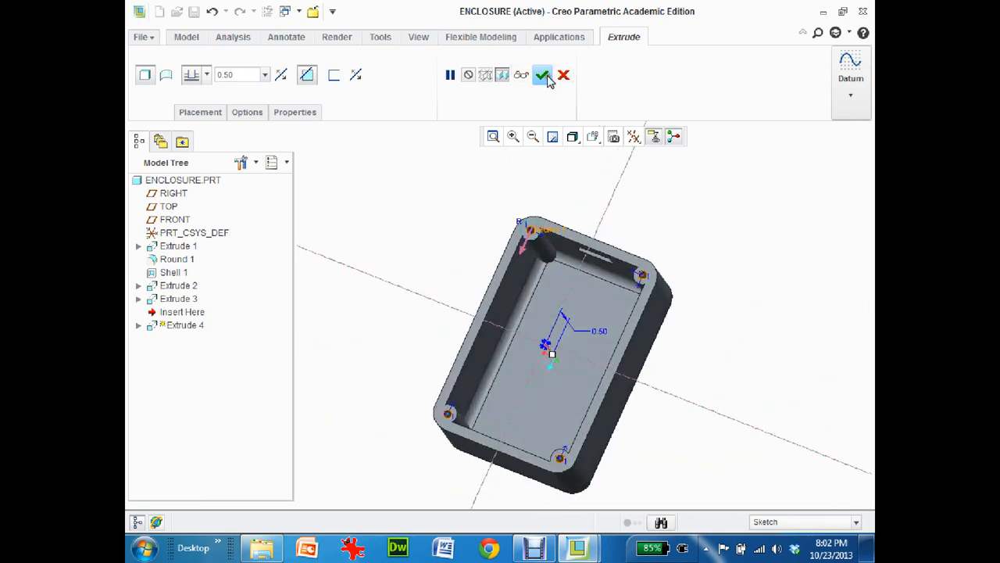
{"action": "left_click", "coordinate": [546, 74]}
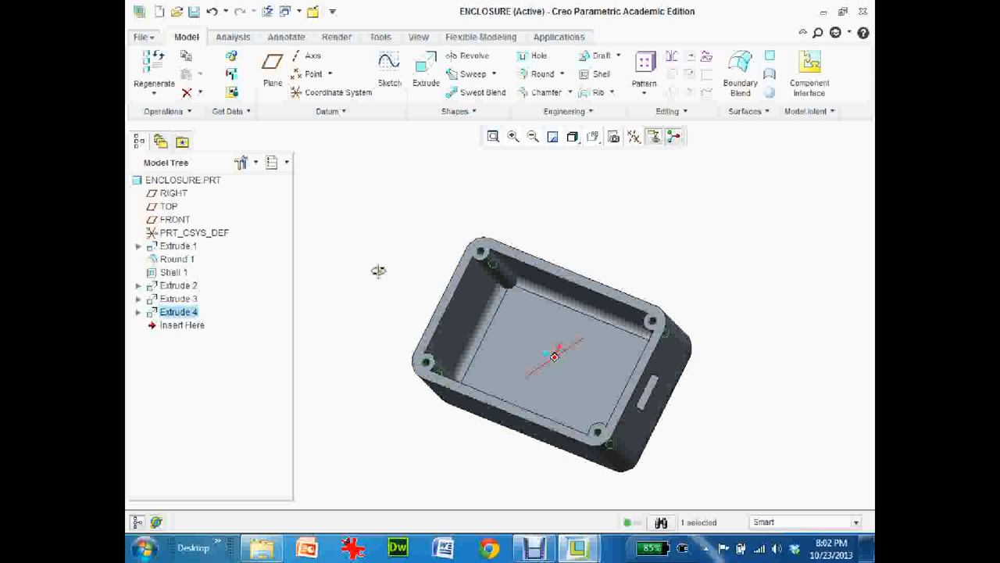
{"action": "left_click", "coordinate": [551, 356]}
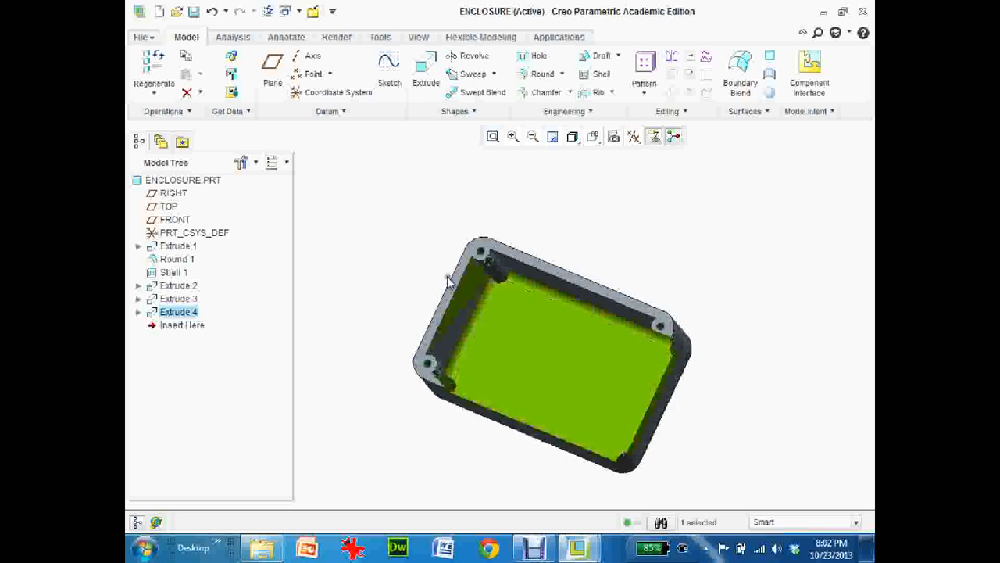